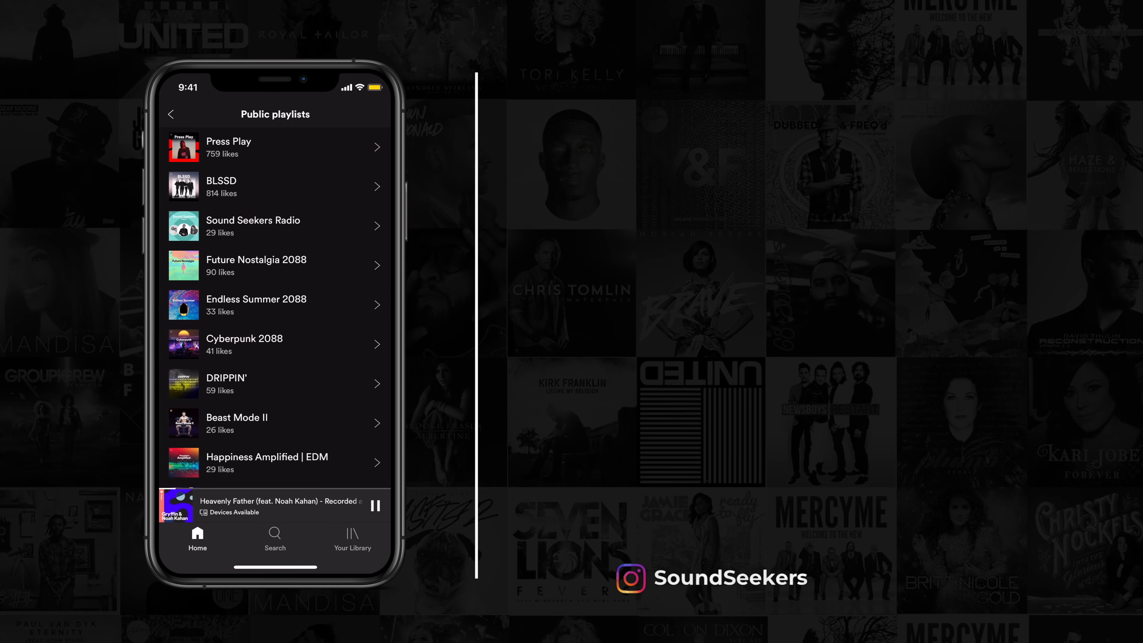
Start the Press Play public playlist, landing on Gryffin & Noah Kahan's track in the full player.
{"action": "left_click", "coordinate": [228, 148]}
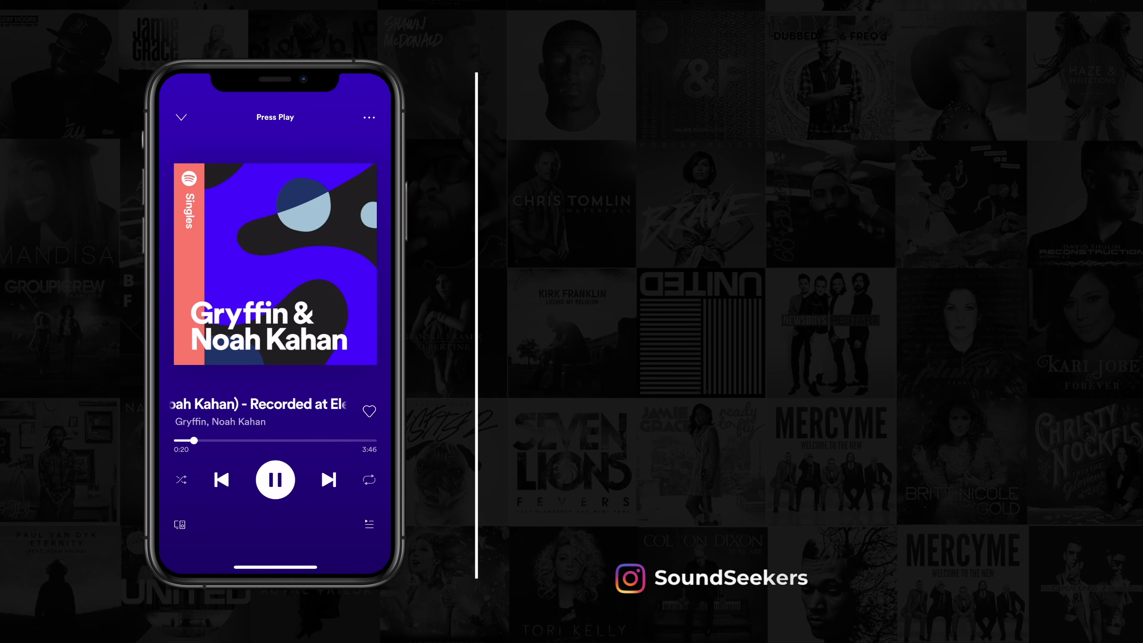
Skip through New Best Friend, Level of Concern and Swim Good to reach Honest by San Holo and Broods.
{"action": "left_click", "coordinate": [328, 480]}
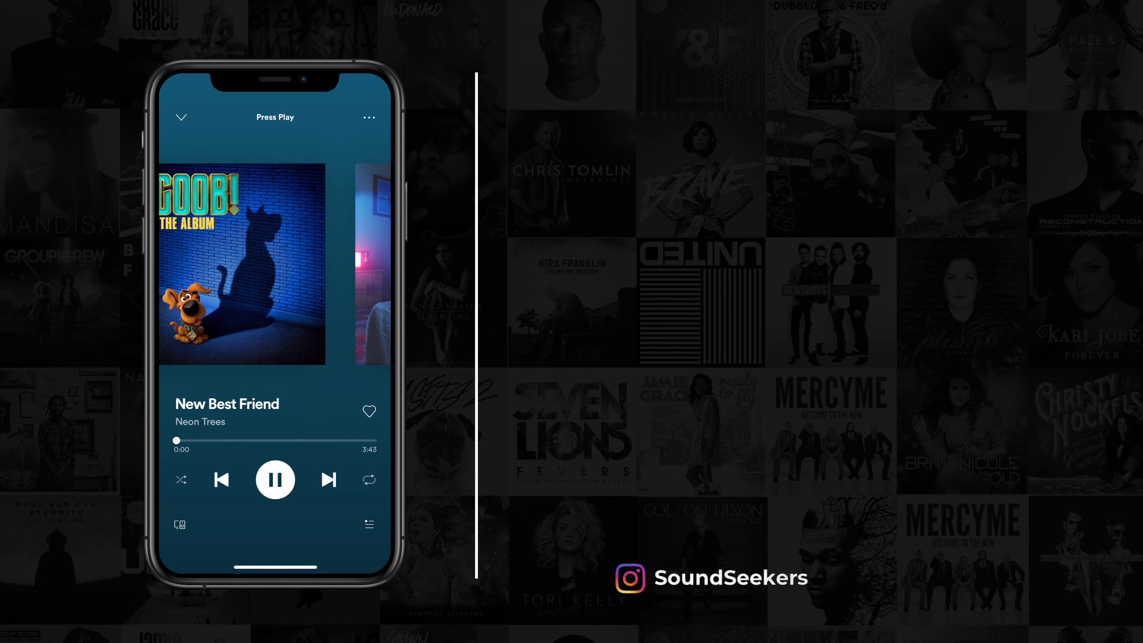
{"action": "left_click", "coordinate": [329, 480]}
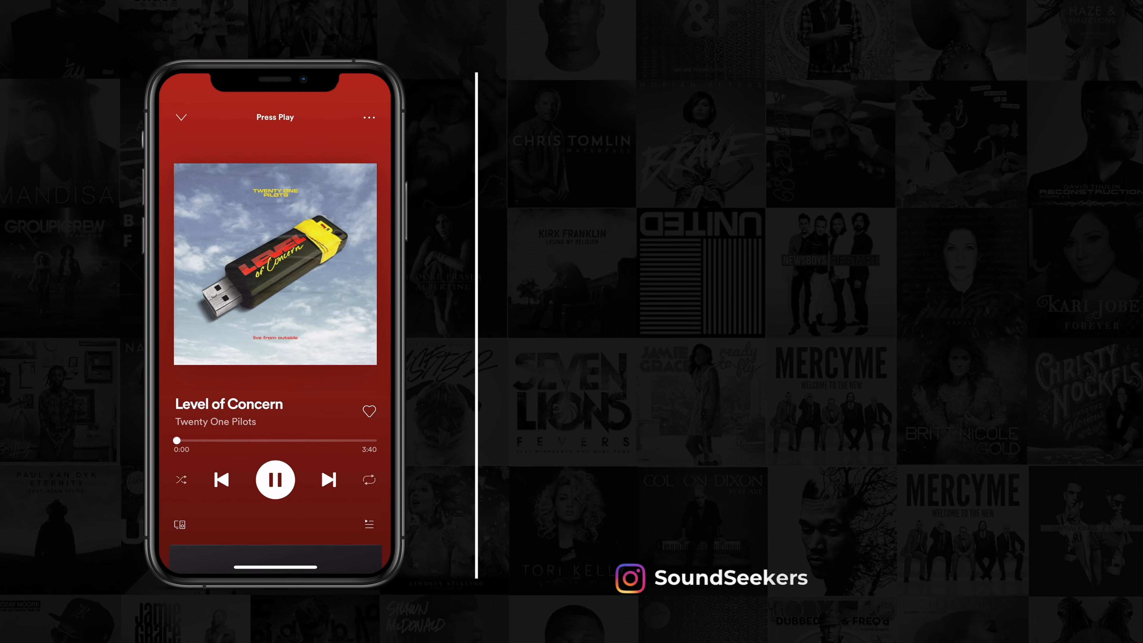
{"action": "left_click", "coordinate": [328, 480]}
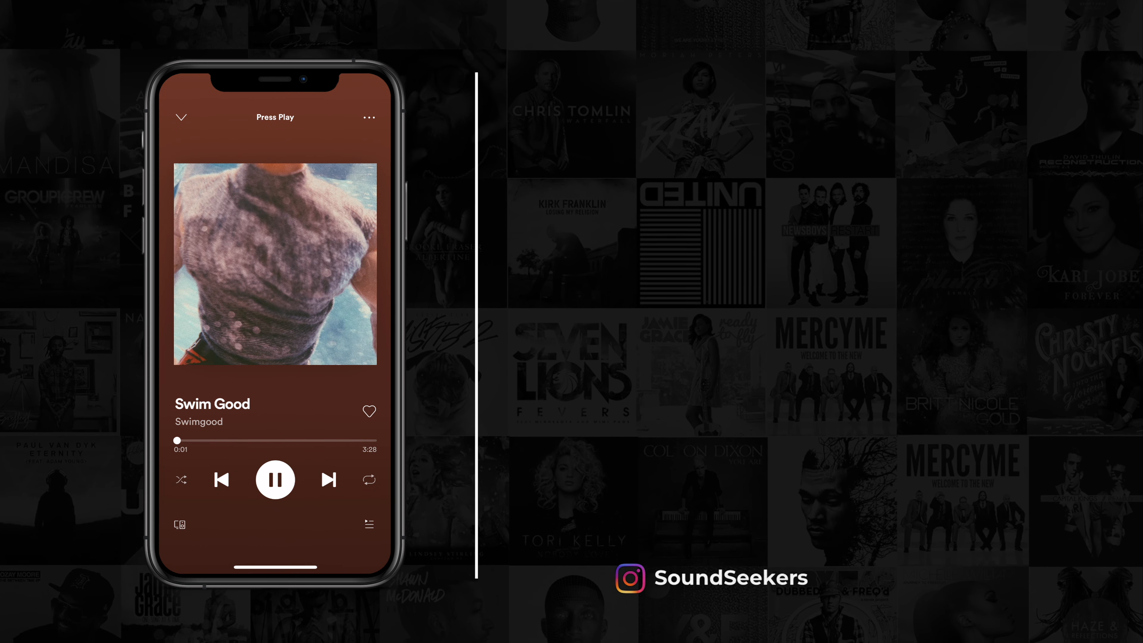
{"action": "left_click", "coordinate": [328, 479]}
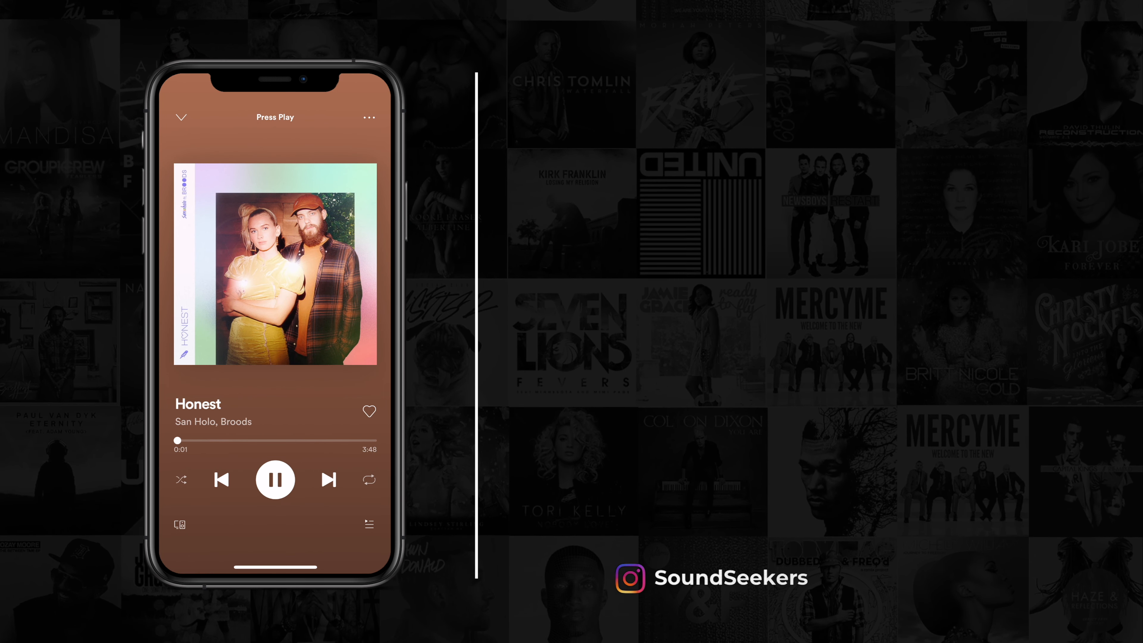